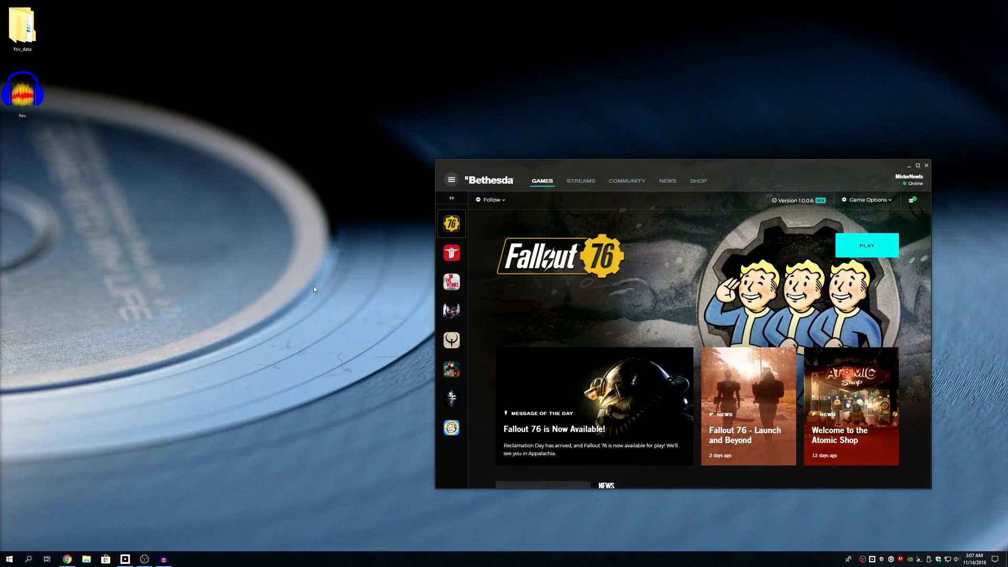
Browse to Documents > My Games > Fallout 76 to reach the configuration files
left_click(84, 558)
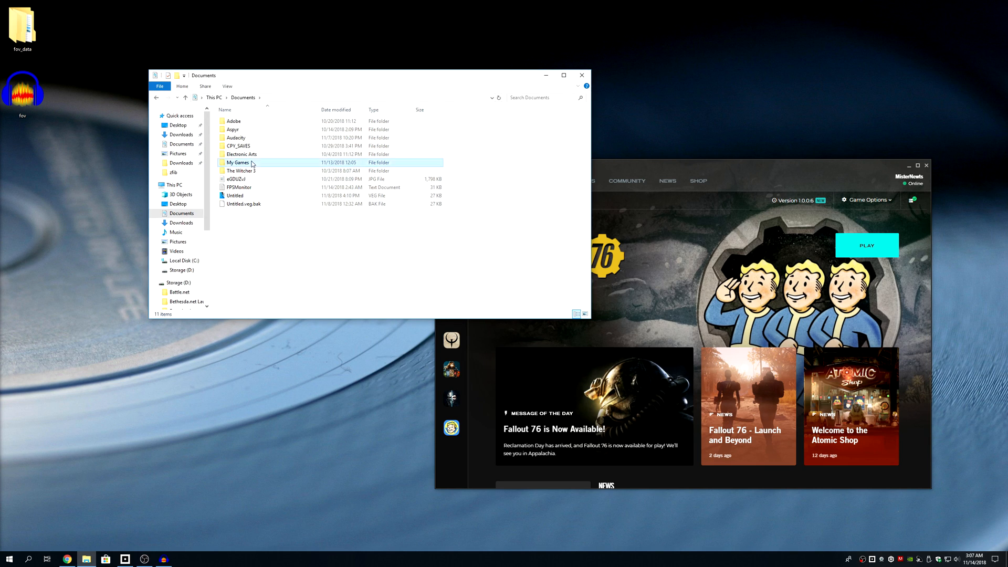
double_click(239, 162)
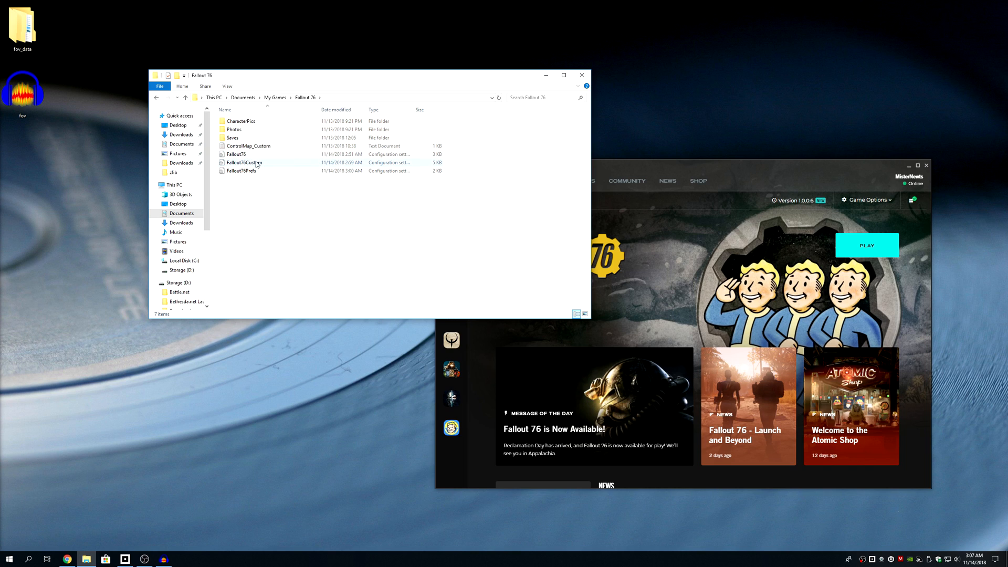
left_click(243, 170)
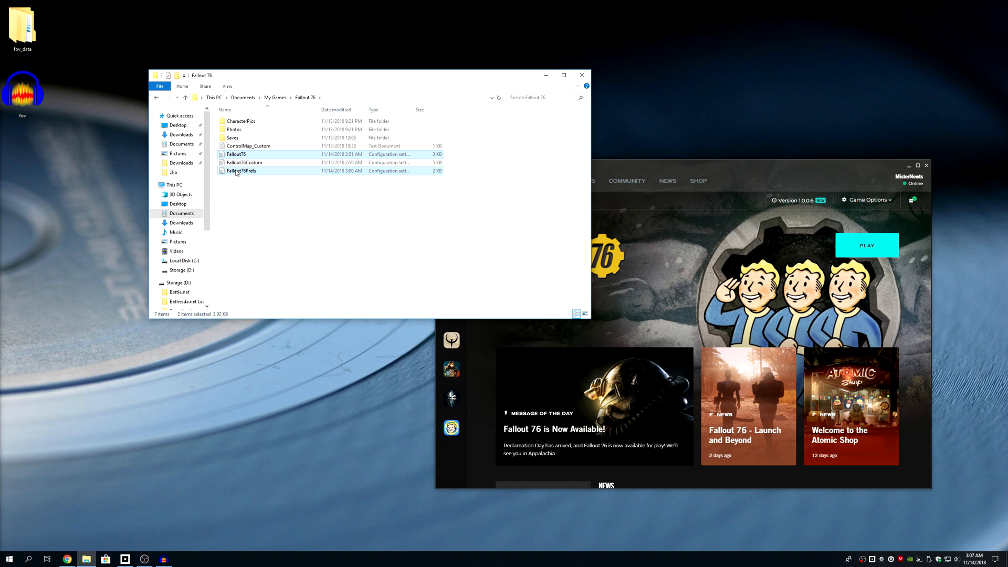
right_click(241, 171)
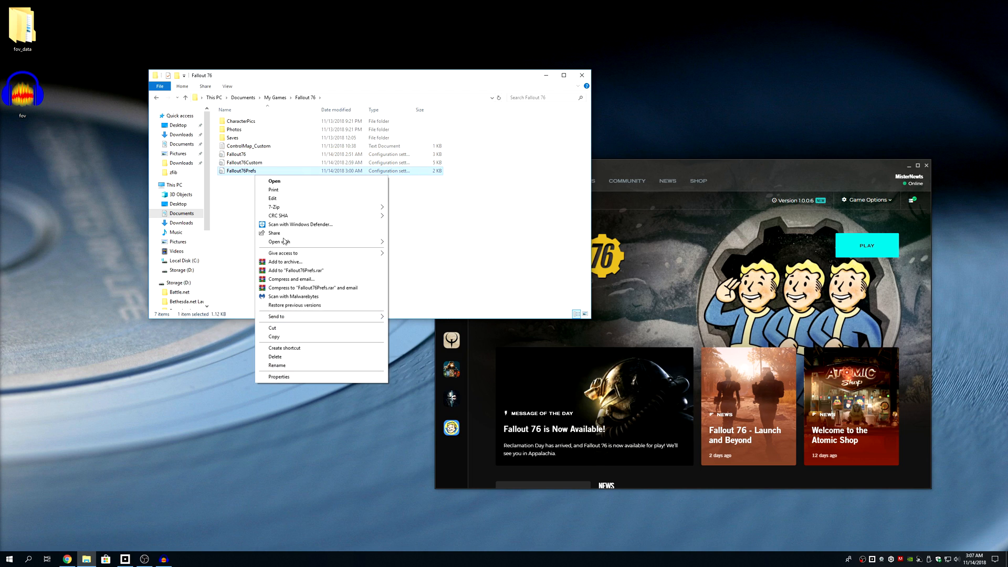
left_click(275, 364)
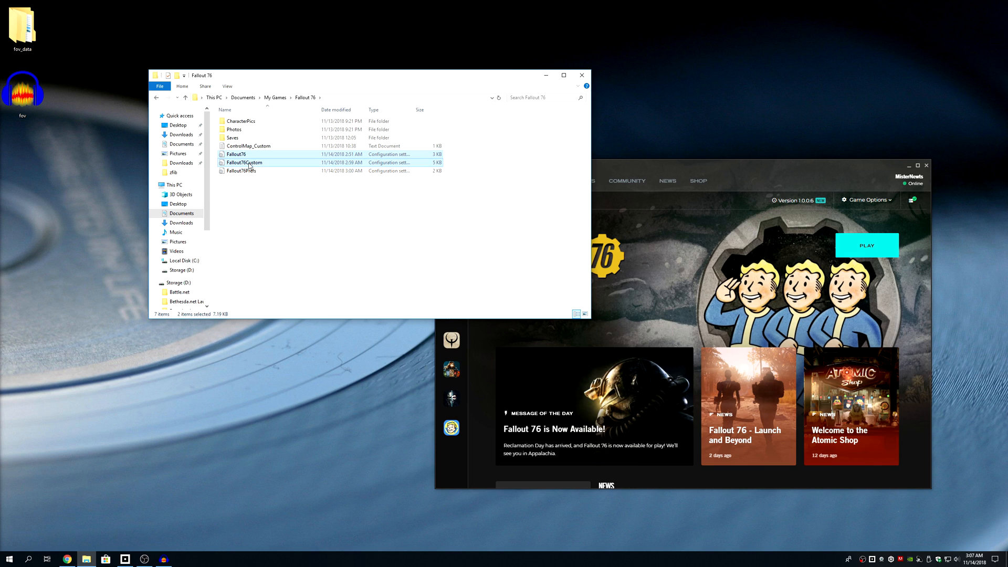
mouse_move(260, 174)
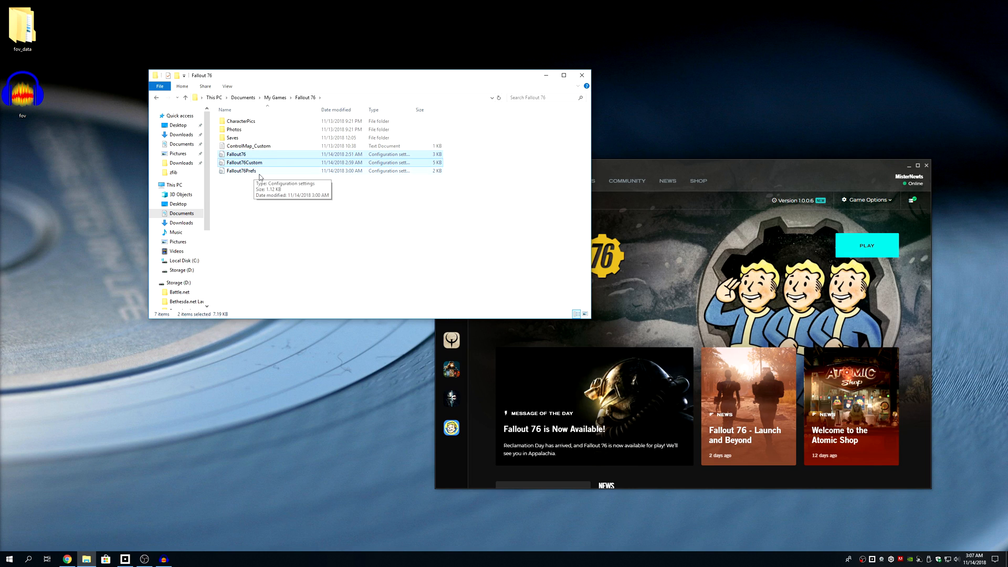
left_click(243, 171)
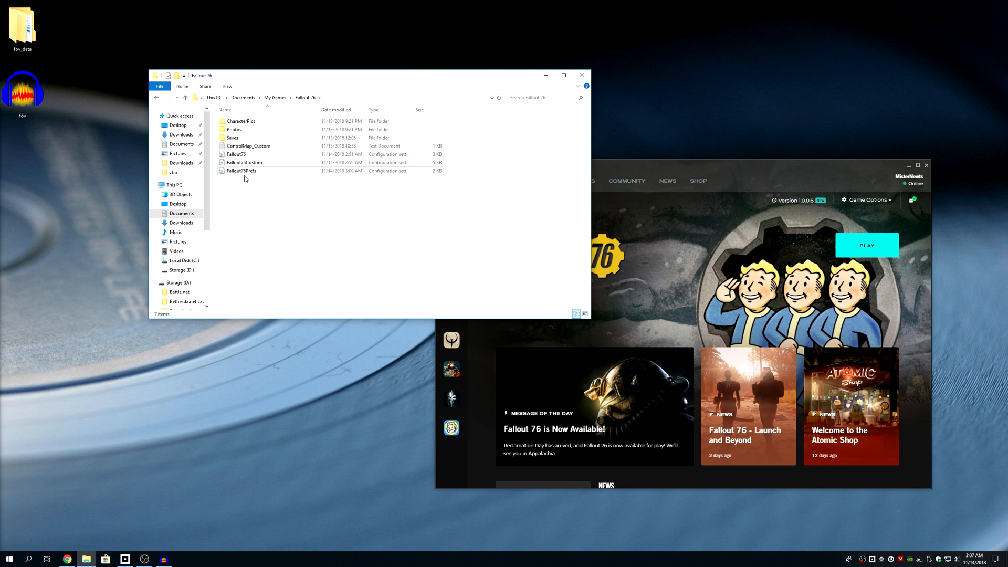
Change fDefaultWorldFOV and fDefault1stPersonFOV from 100 to 90 in Fallout76Custom, then save and close
double_click(244, 162)
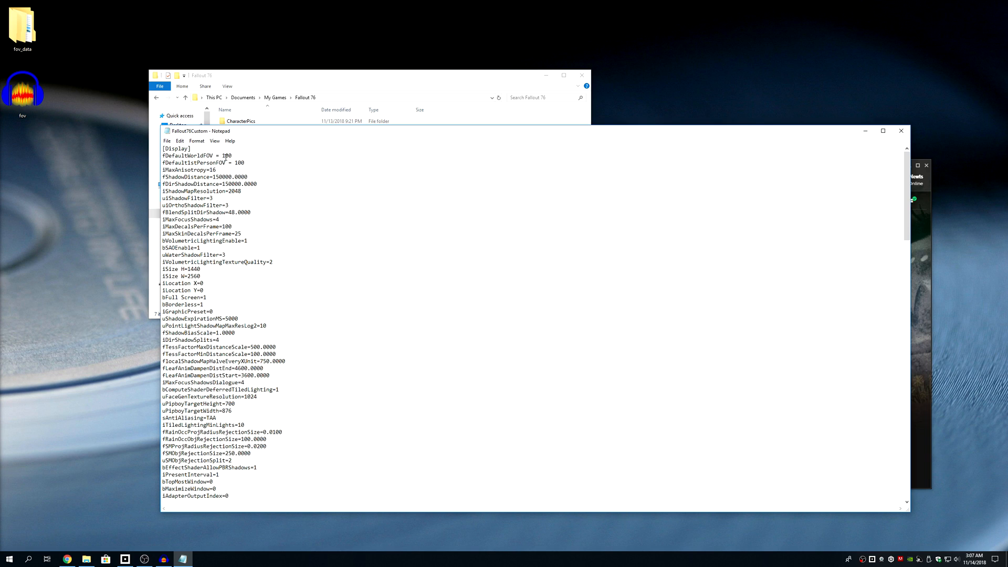
left_click_drag(164, 155, 244, 162)
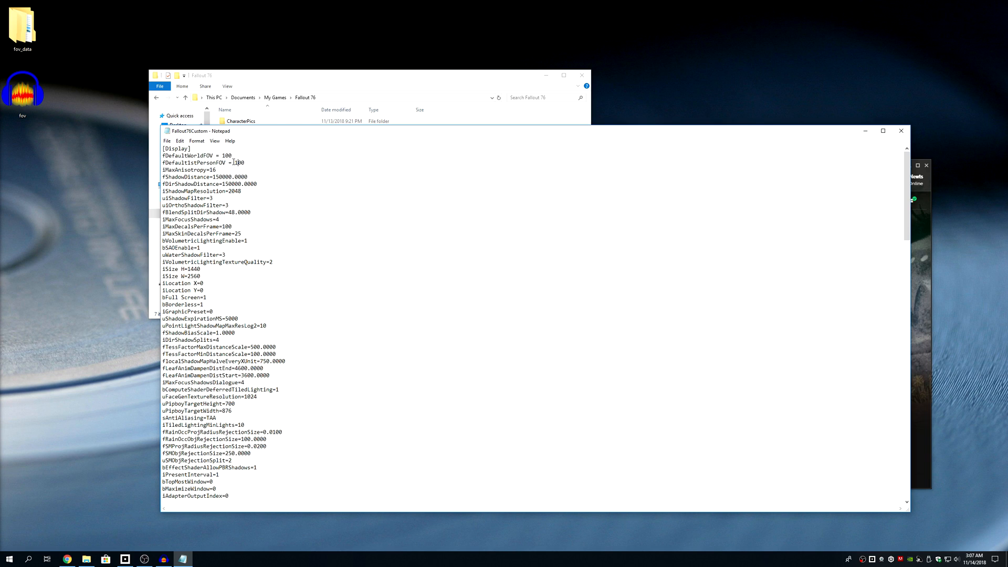
double_click(222, 155)
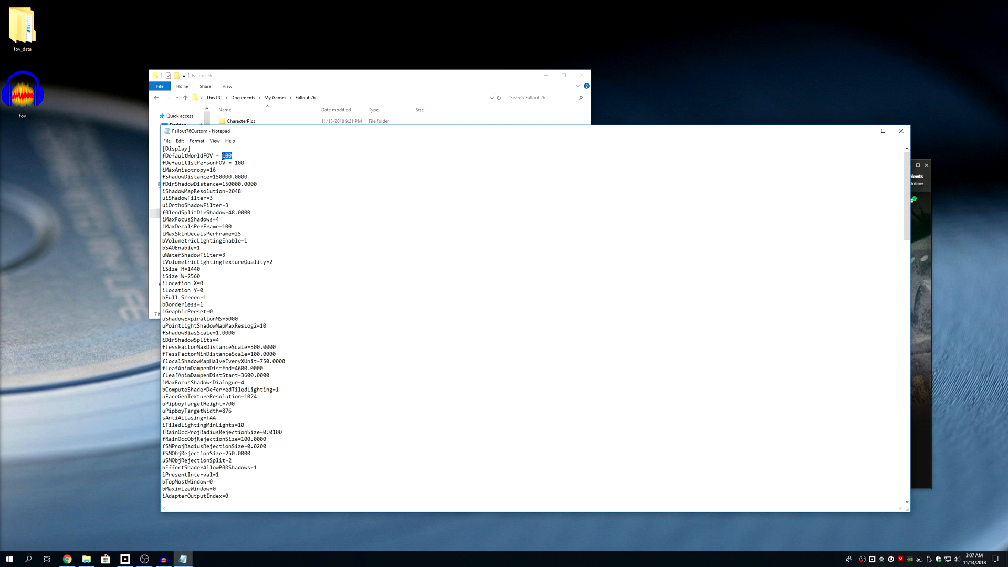
type("7")
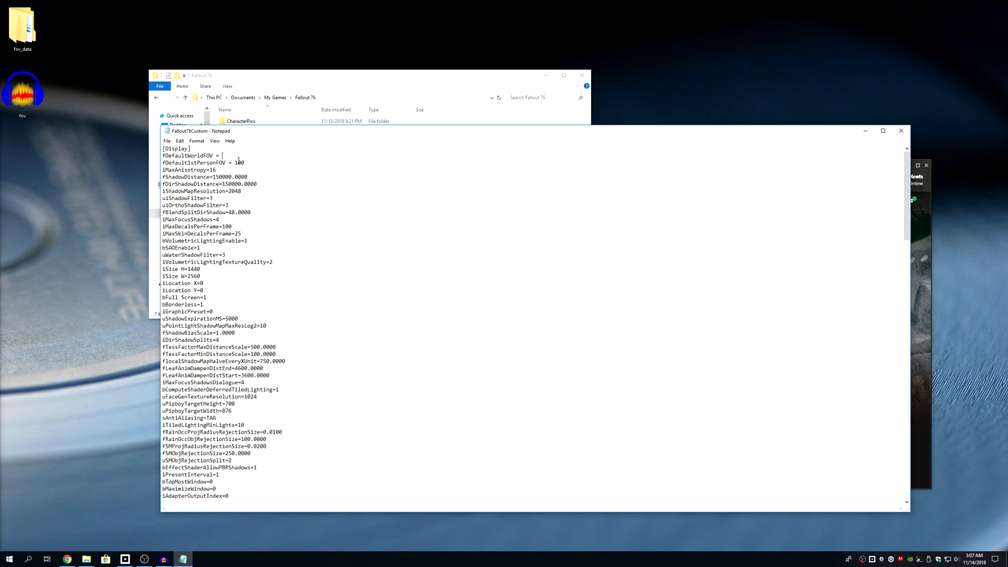
type("90")
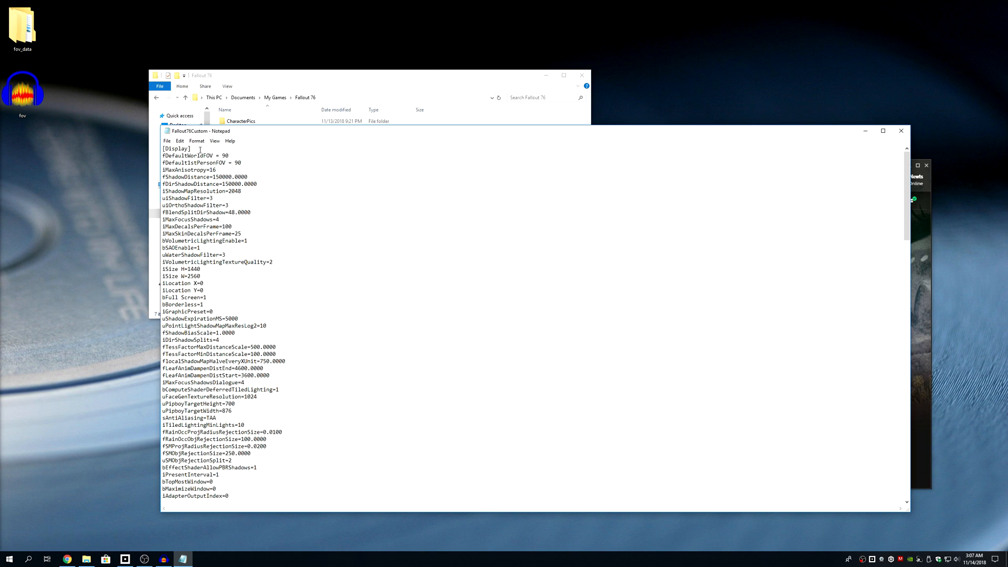
left_click(167, 141)
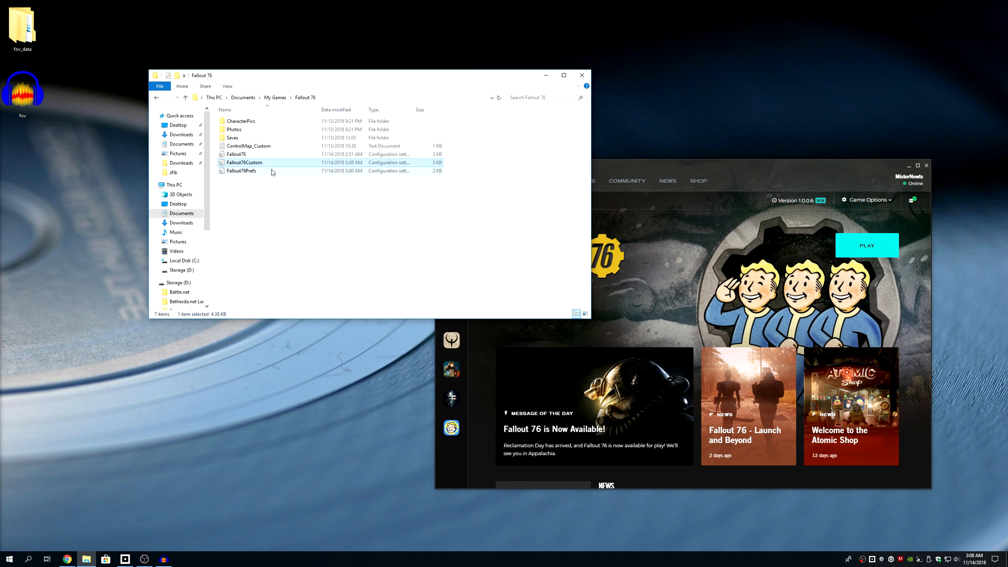
Tick Read-only in Fallout76Custom's Properties, apply, and confirm with OK
right_click(271, 162)
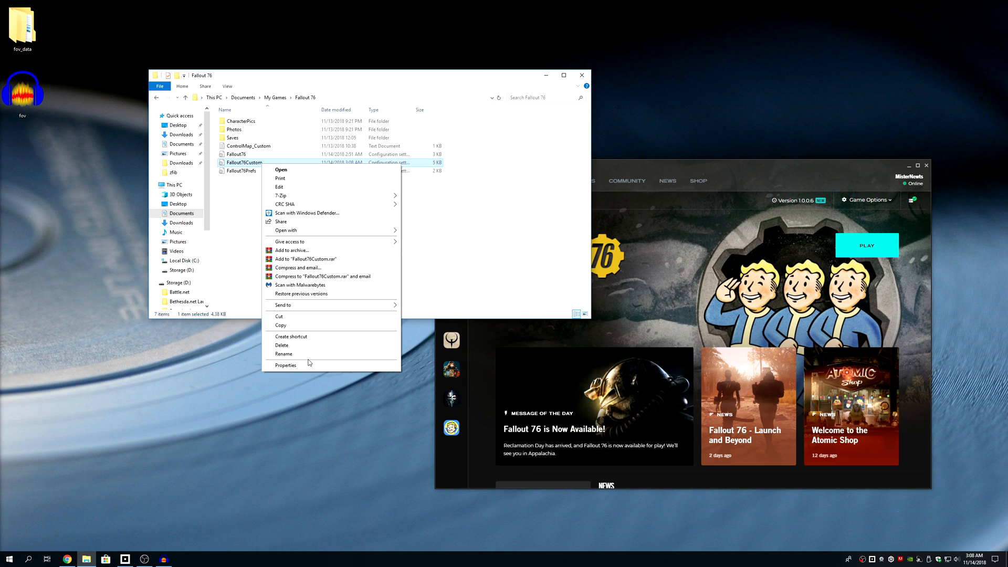
left_click(285, 365)
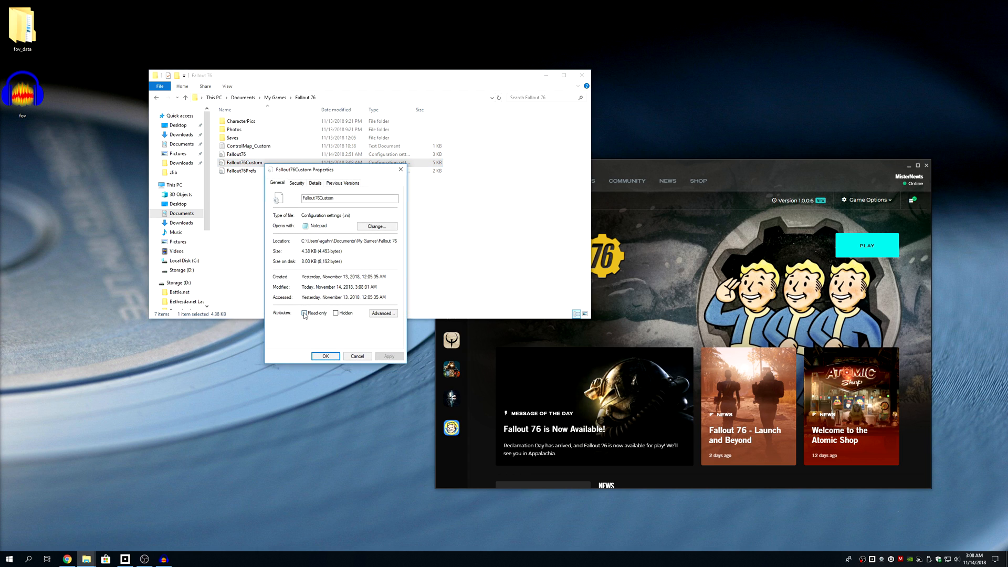
left_click(305, 312)
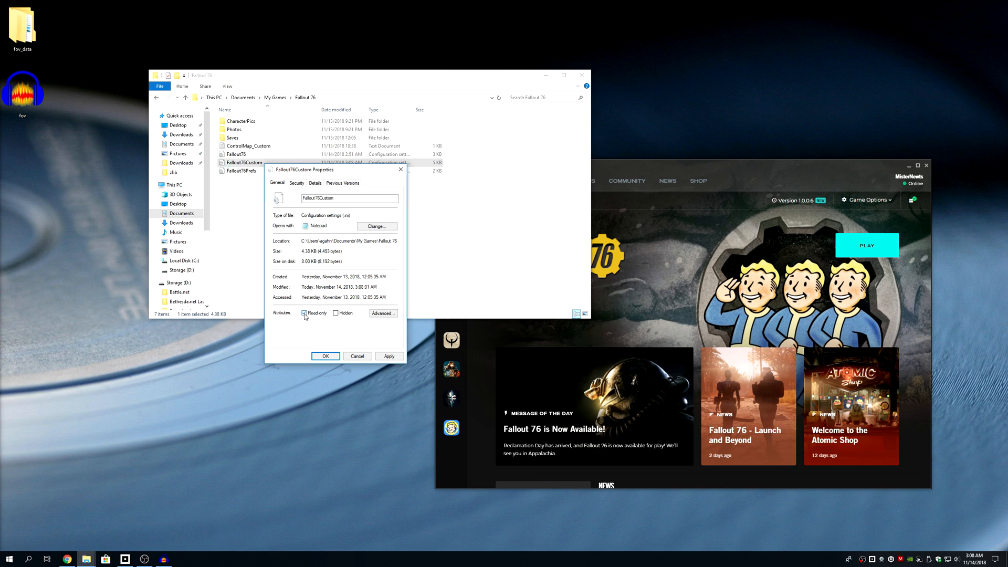
left_click(304, 313)
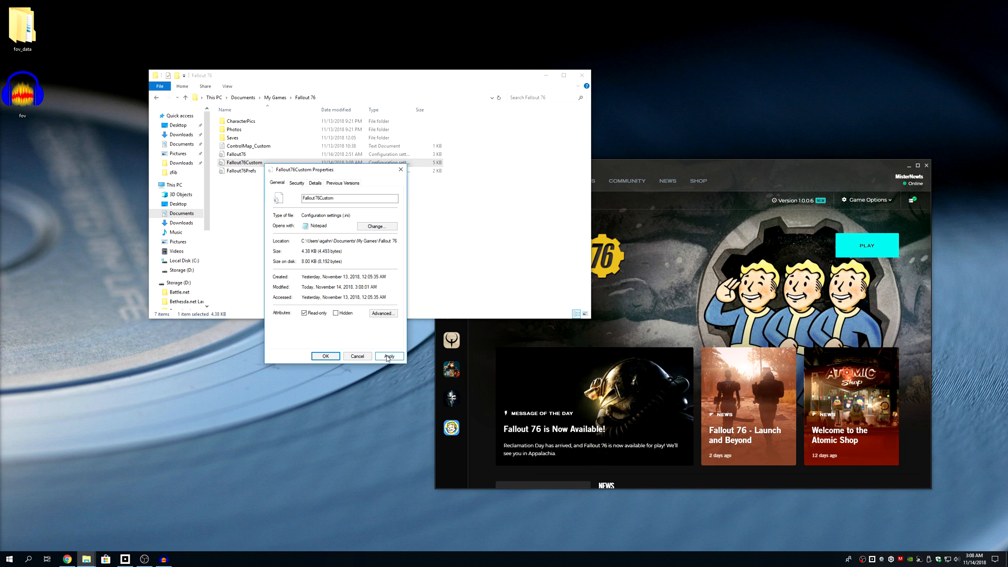
left_click(389, 356)
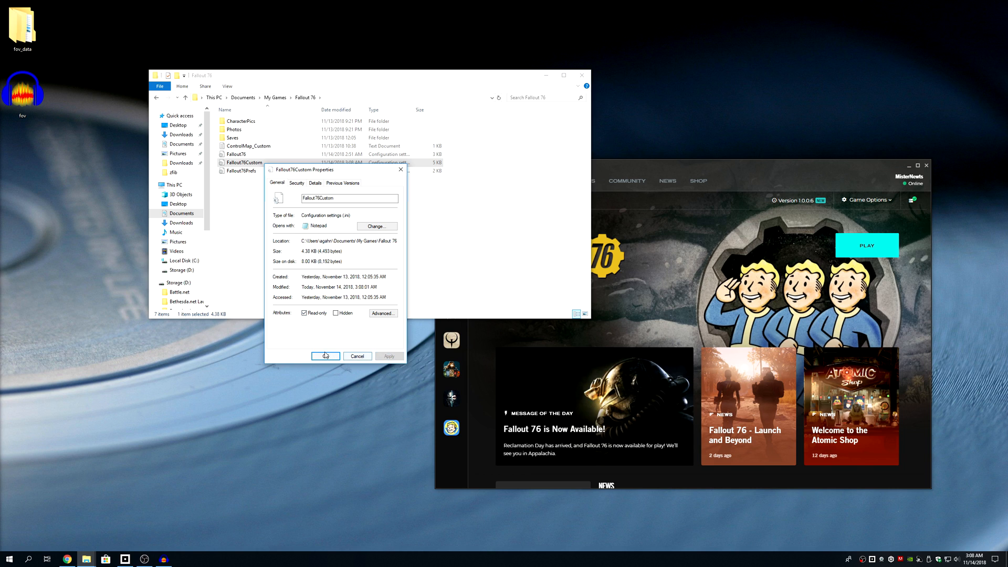
left_click(326, 356)
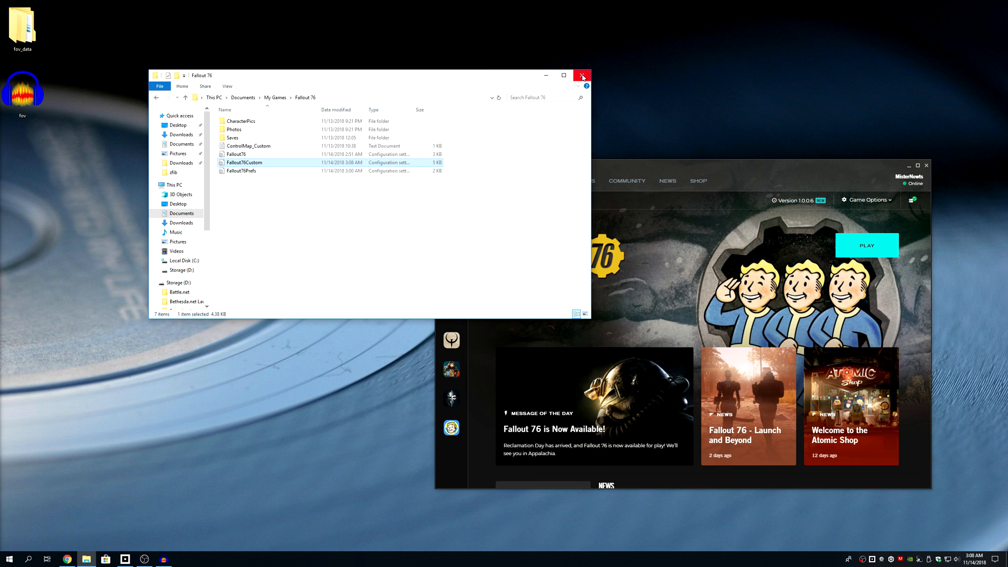